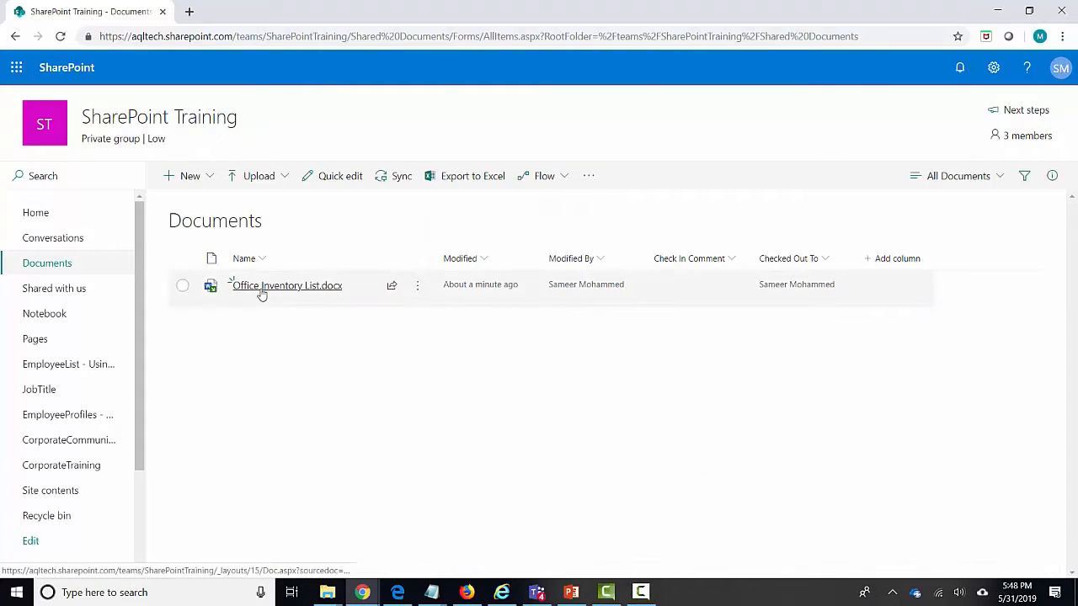
mouse_move(213, 318)
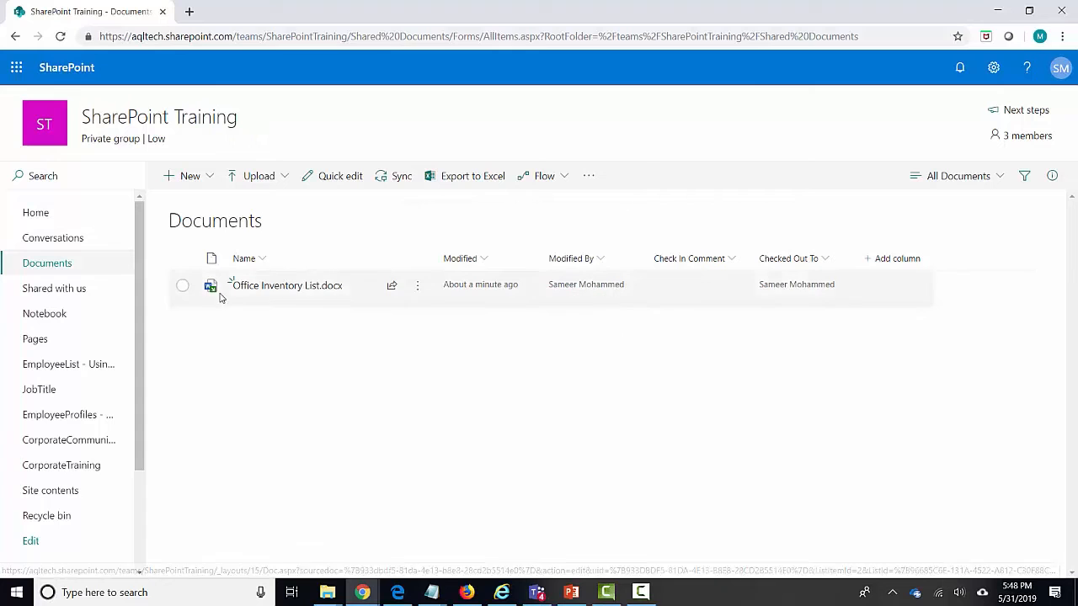
mouse_move(211, 286)
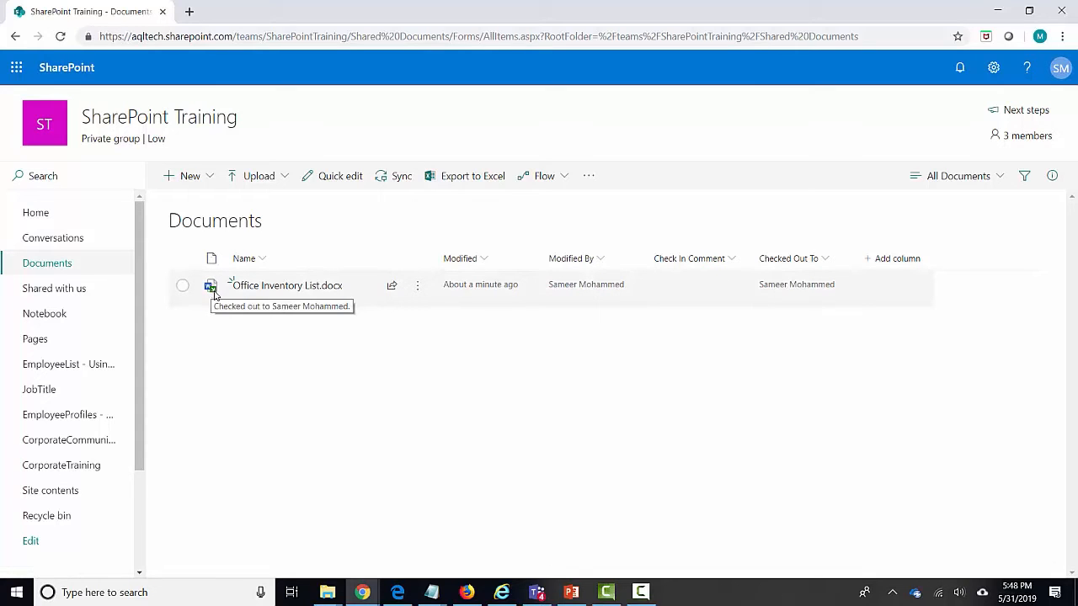
Step: Open Office Inventory List.docx from the Training Documents library in Word Online
left_click(286, 285)
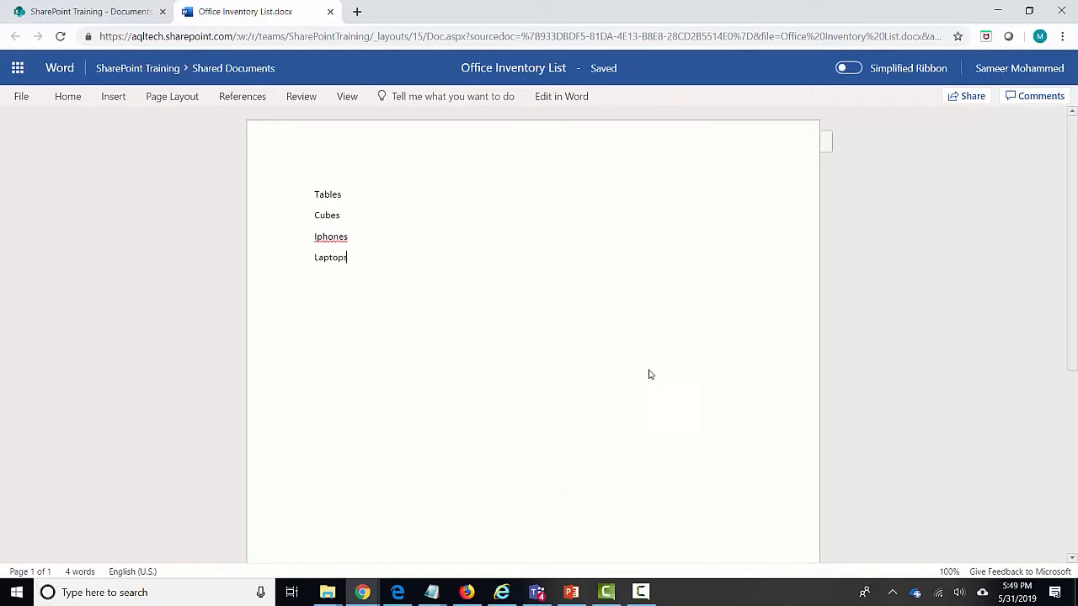
Step: Add 'Iphone' as a new line below Laptops in the inventory list
type("Iphone")
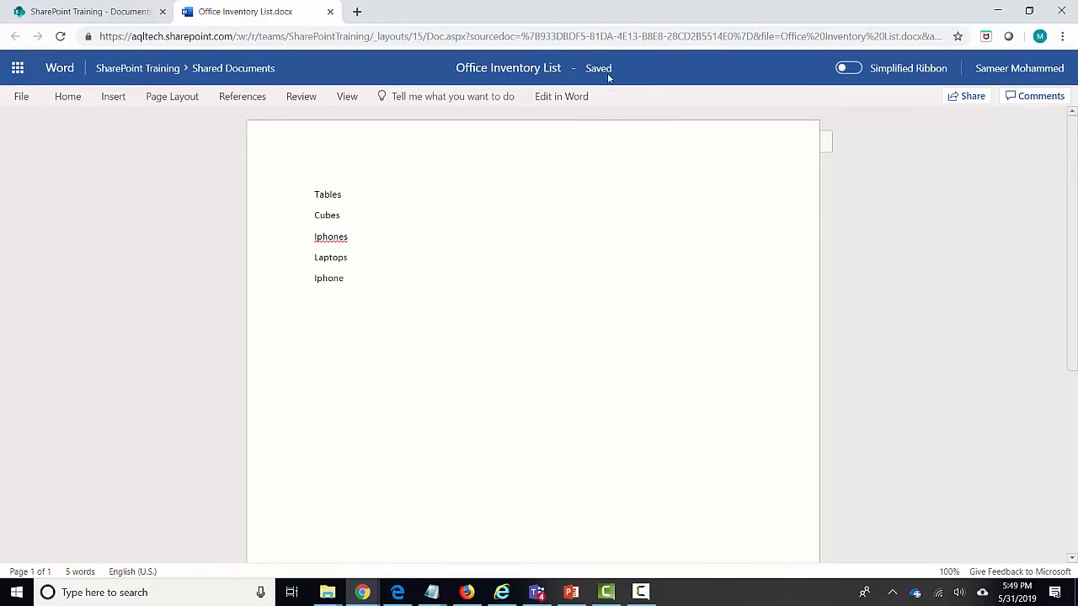
left_click(342, 278)
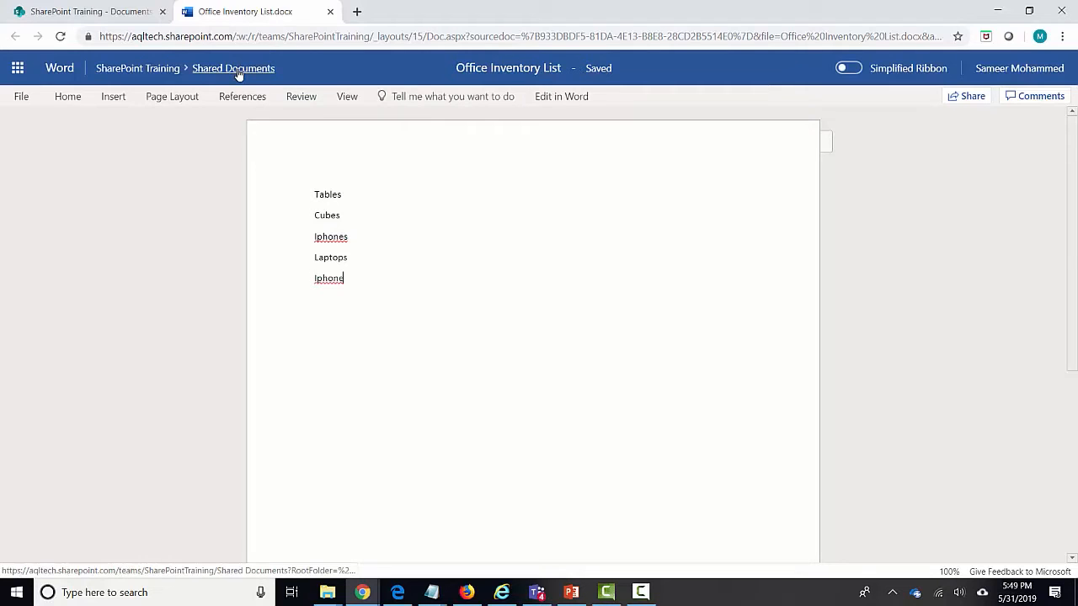
mouse_move(233, 68)
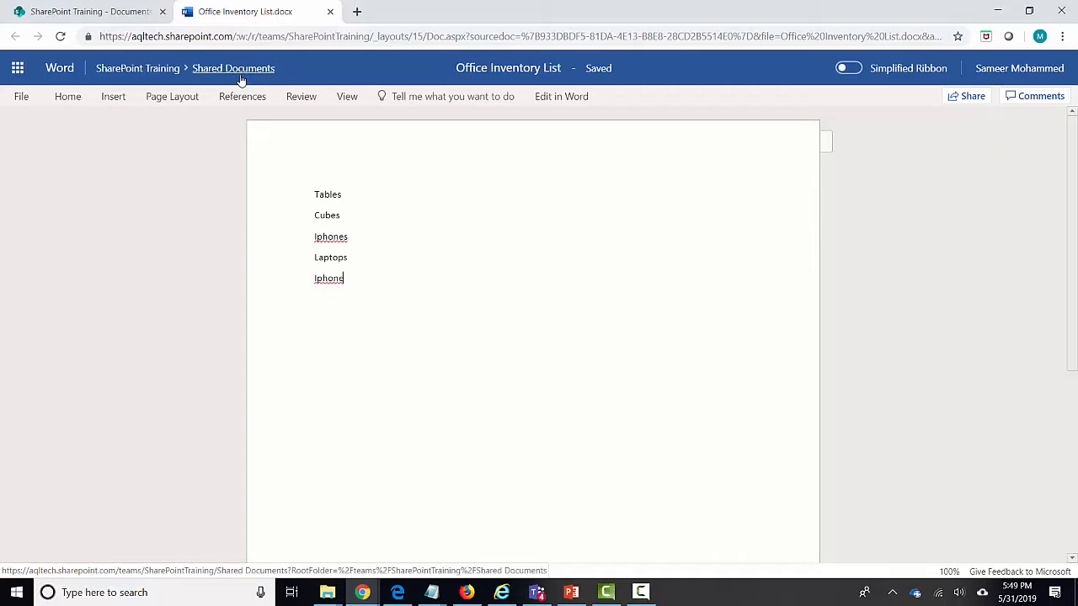
mouse_move(848, 68)
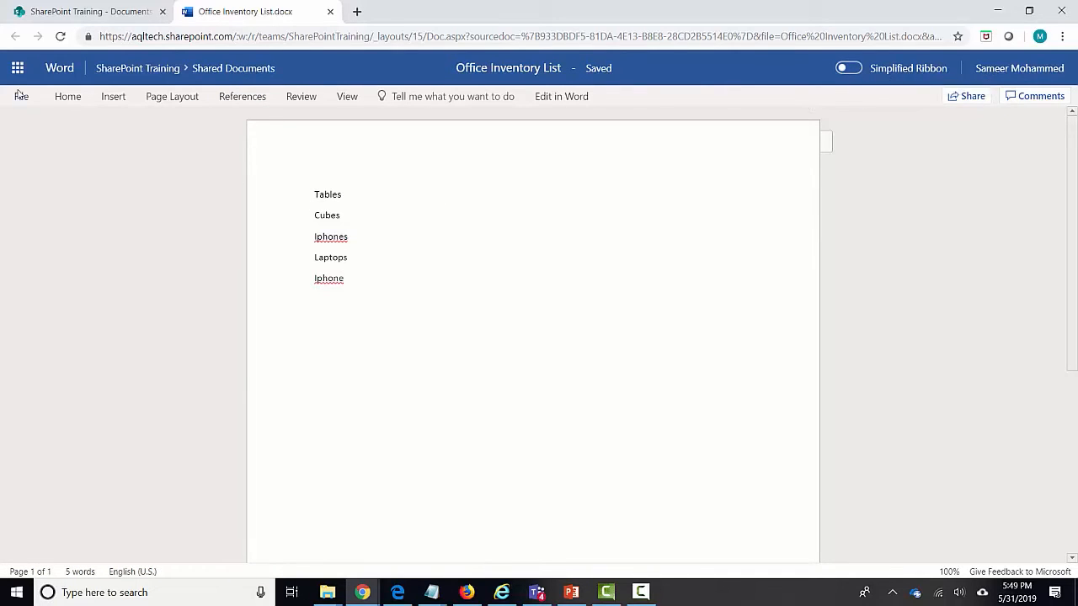
mouse_move(848, 67)
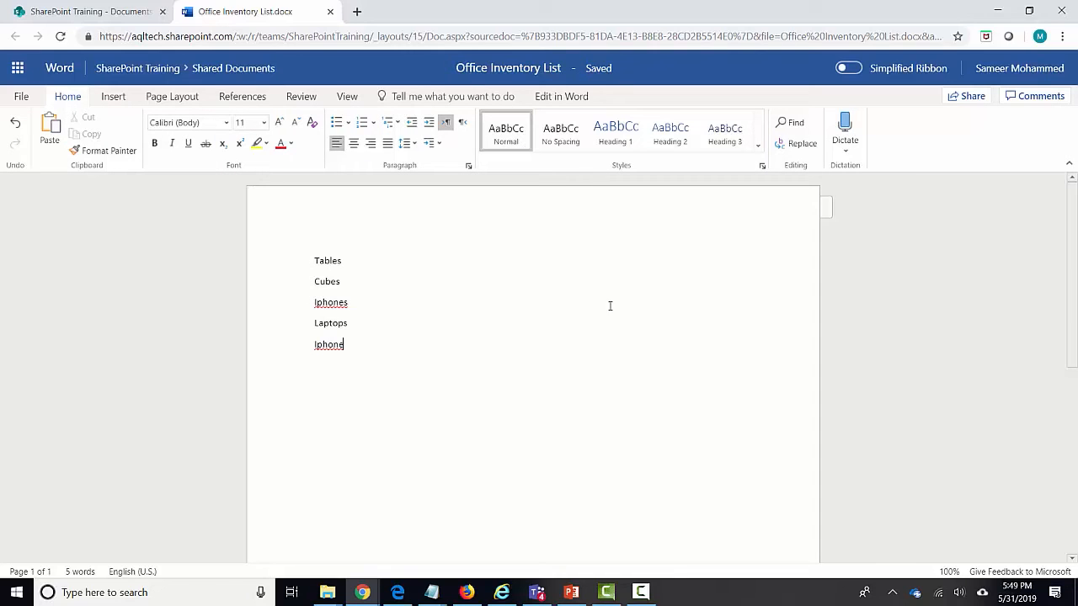
mouse_move(848, 68)
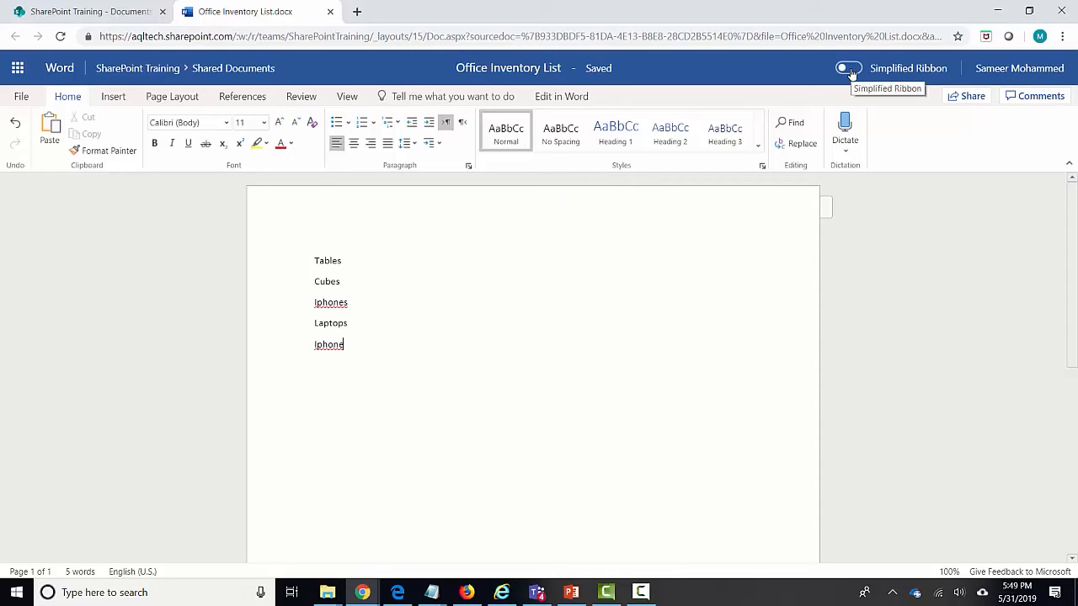
Step: Turn on the Simplified Ribbon layout in Word Online
left_click(847, 68)
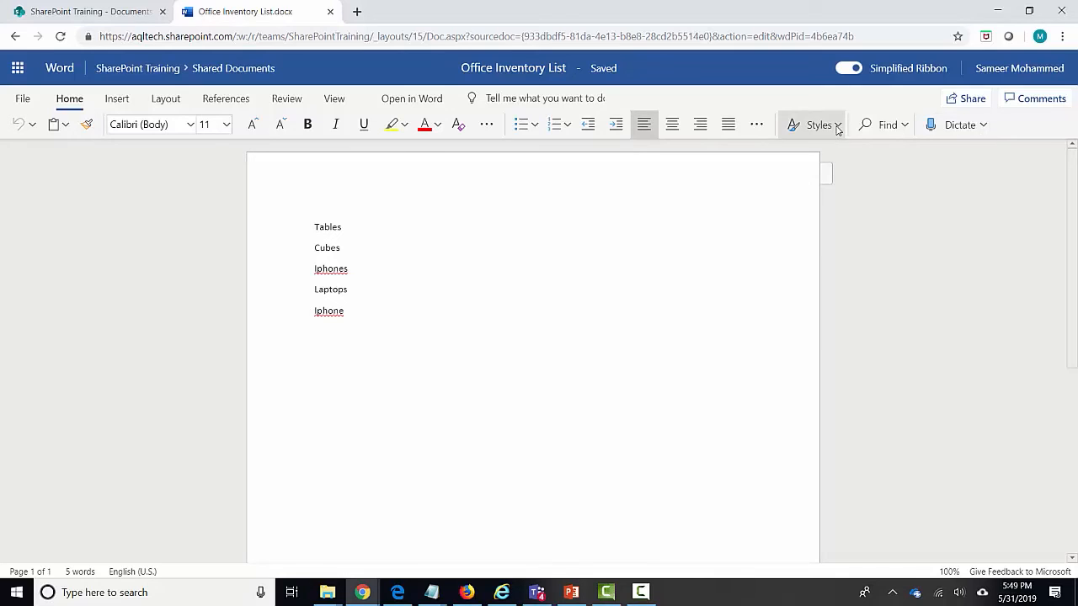
left_click(818, 124)
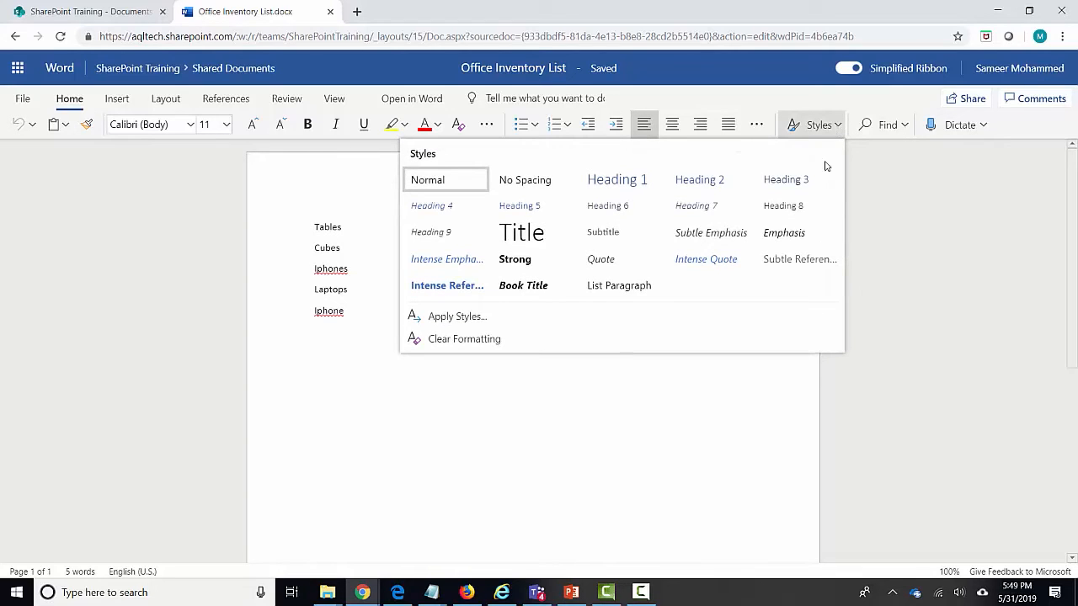
left_click(116, 99)
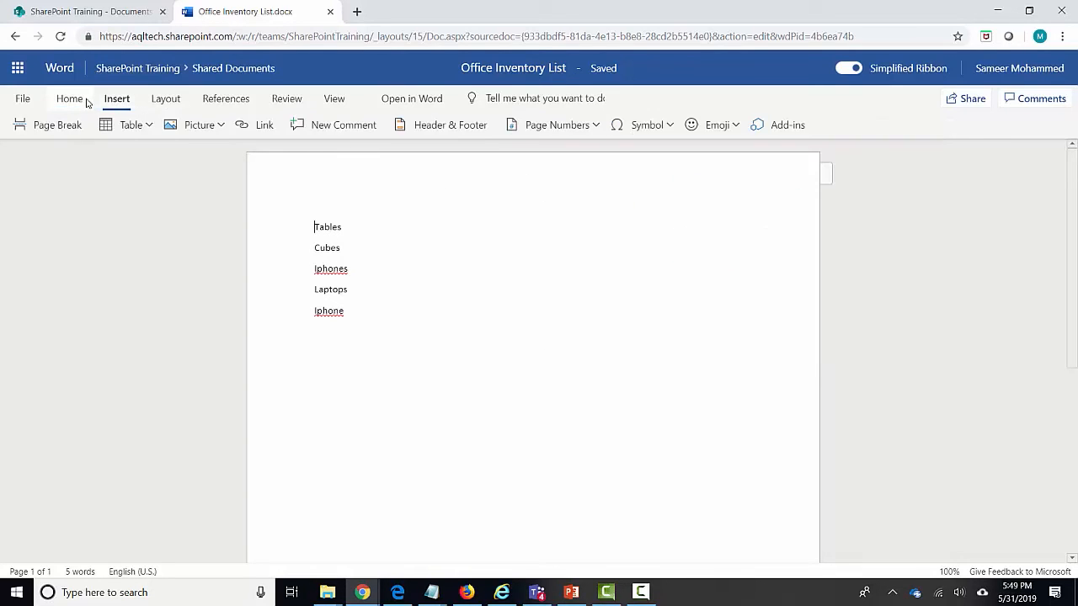
left_click(69, 99)
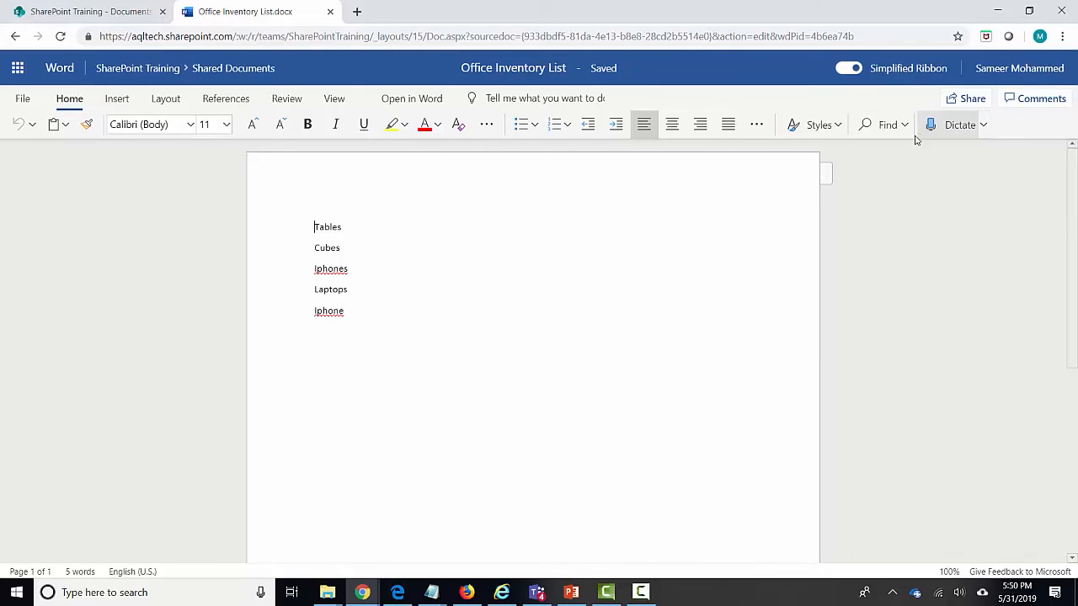
left_click(818, 125)
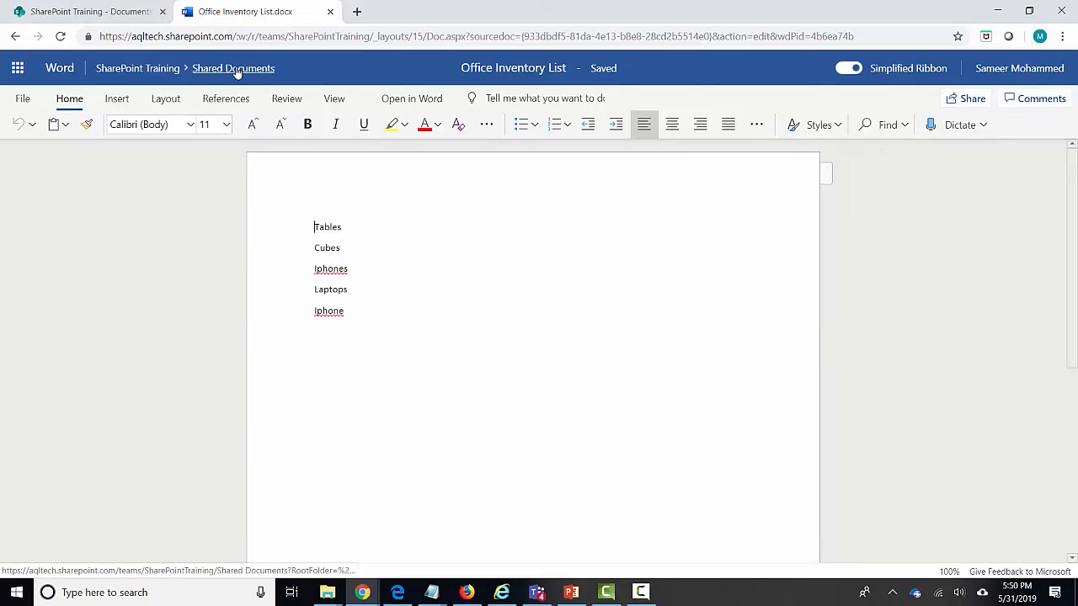
left_click(233, 68)
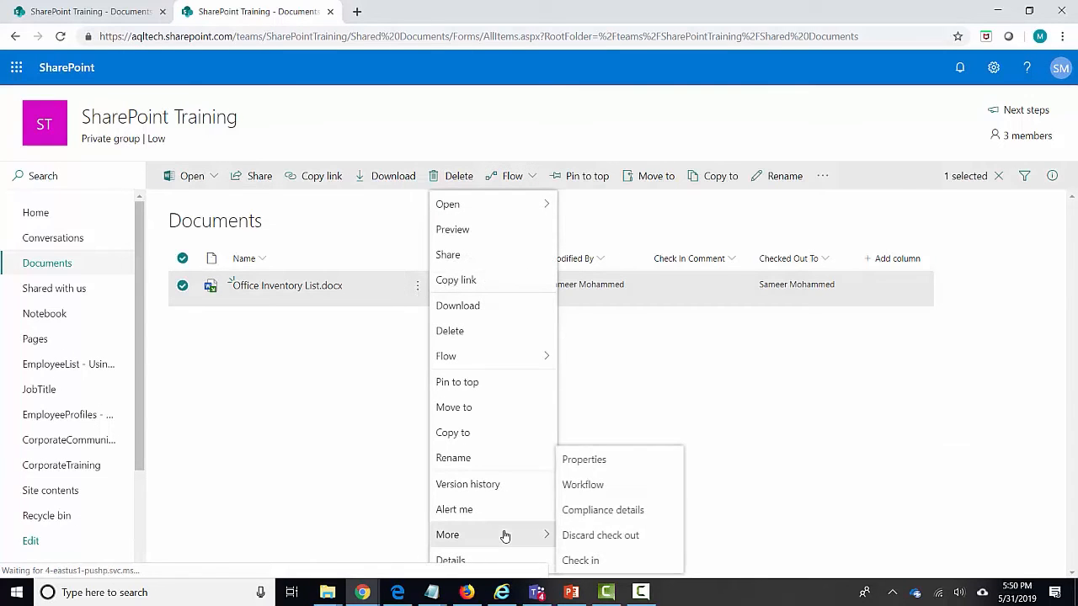
Step: Check in Office Inventory List.docx to the Shared Documents library and confirm
left_click(580, 560)
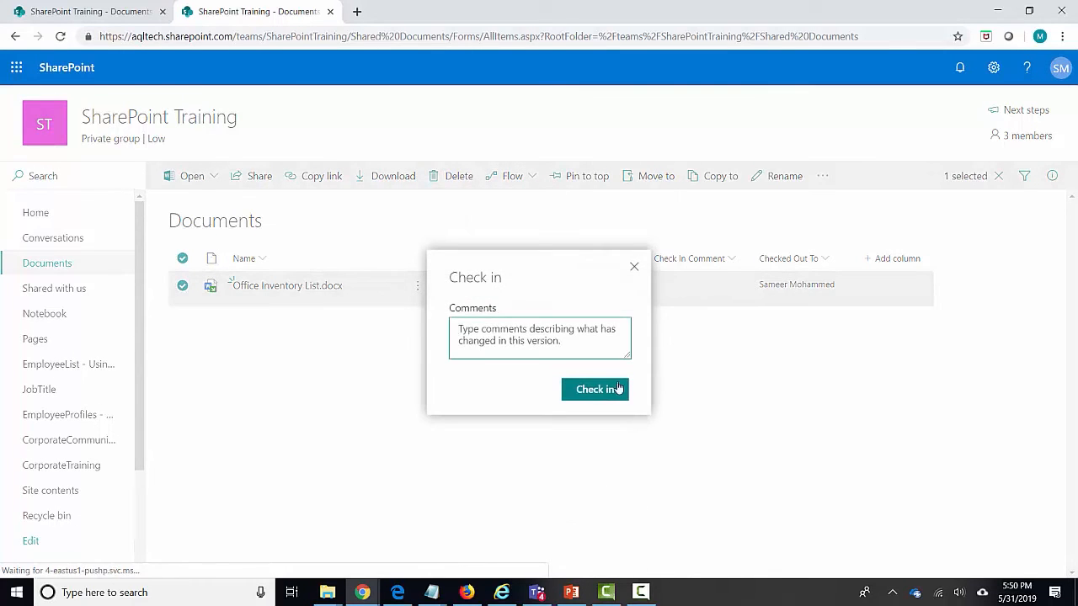
left_click(595, 389)
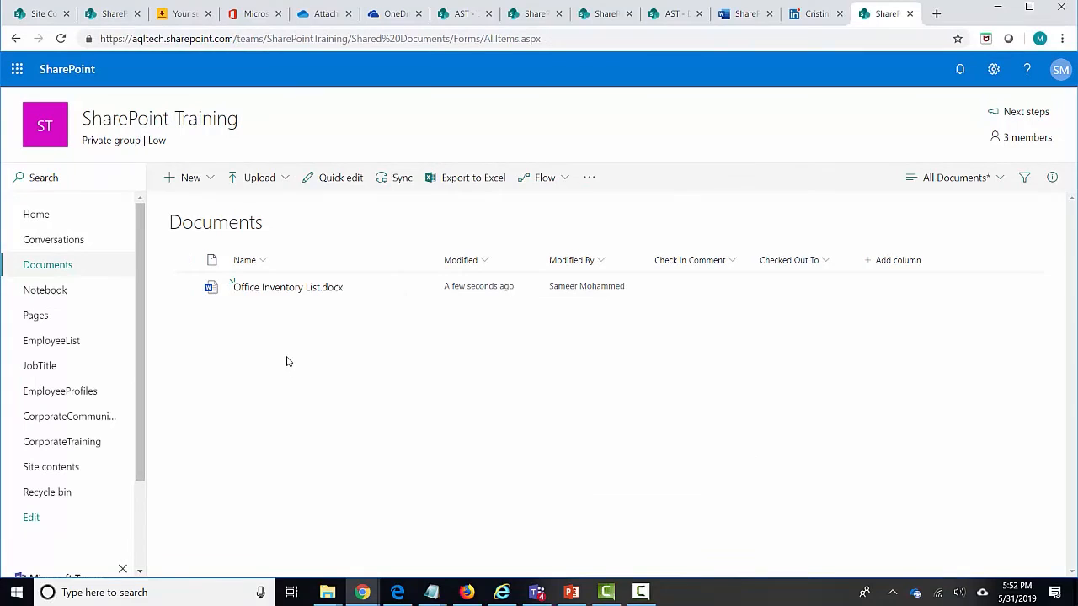
mouse_move(287, 287)
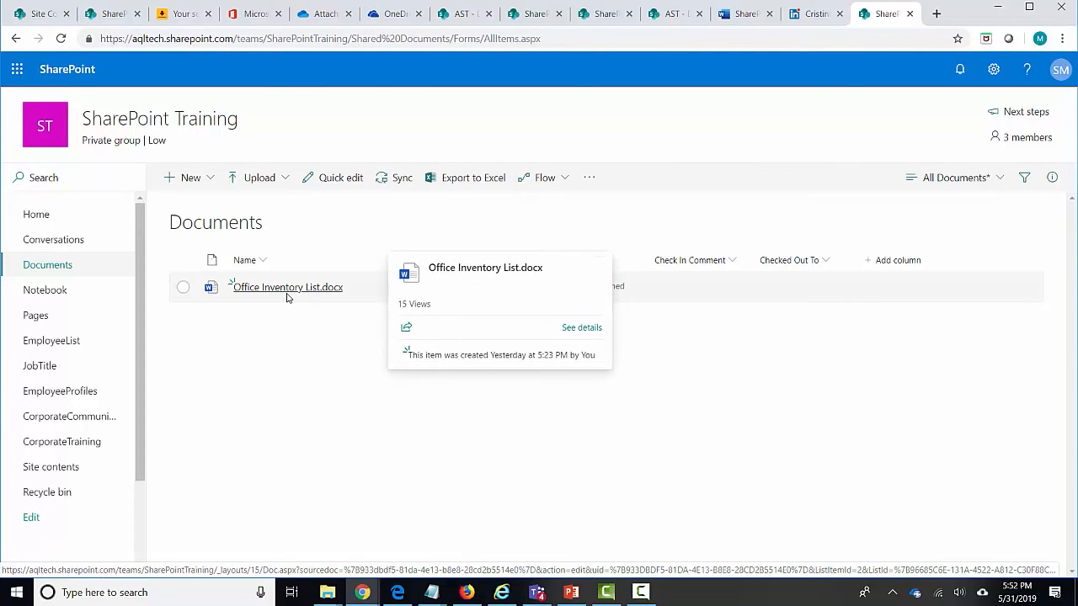
mouse_move(283, 372)
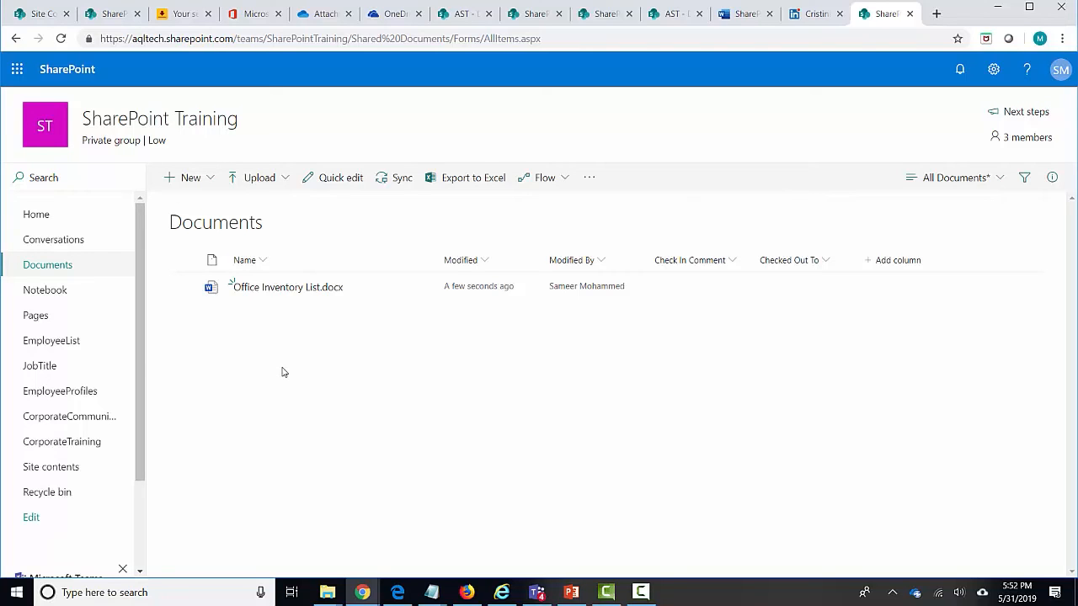
mouse_move(335, 309)
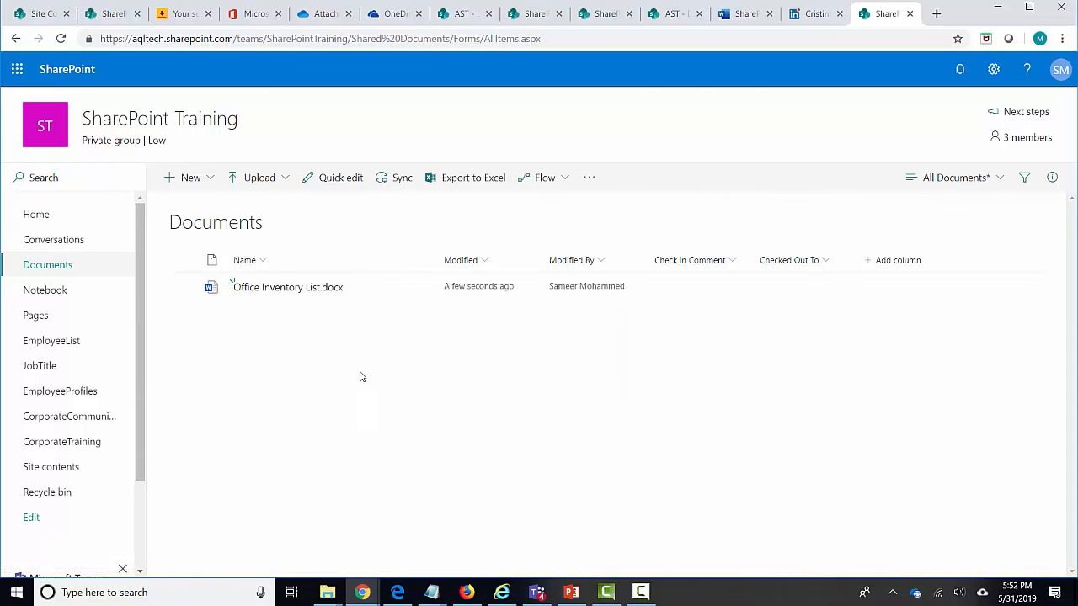
mouse_move(374, 375)
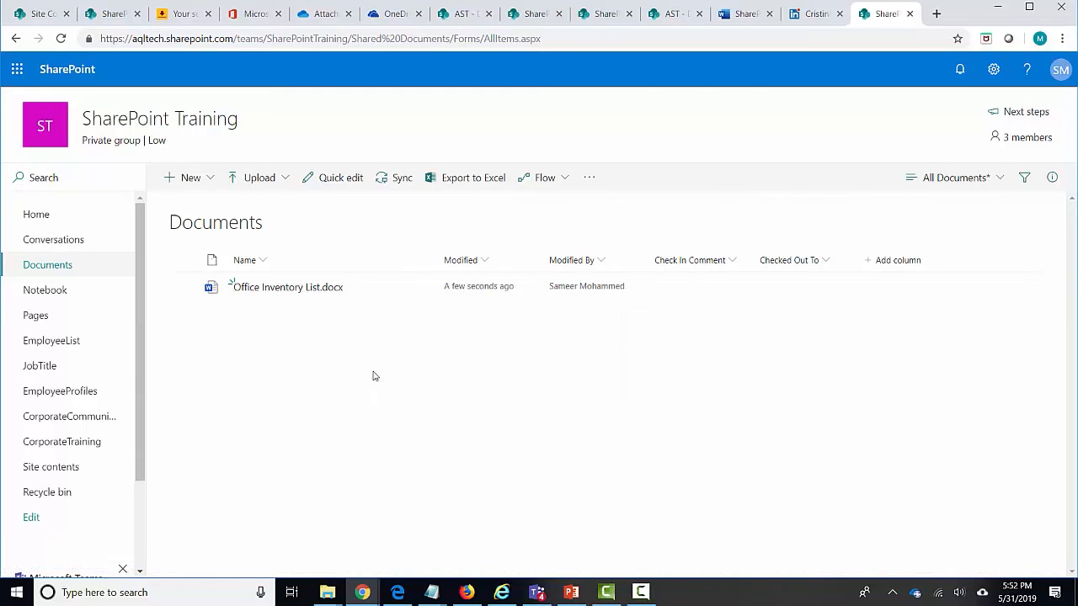
mouse_move(447, 417)
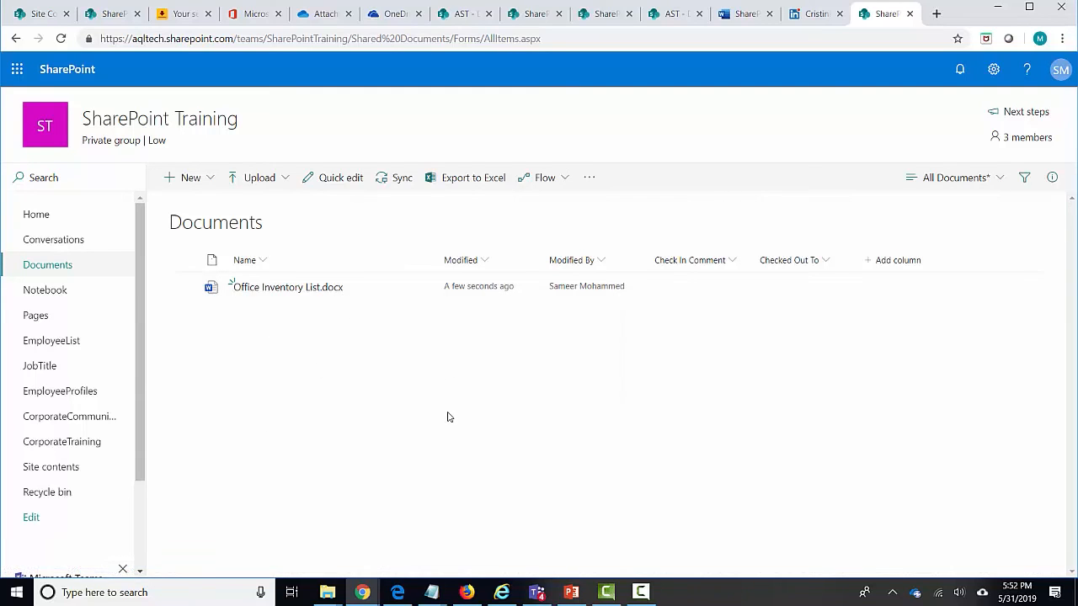
mouse_move(327, 338)
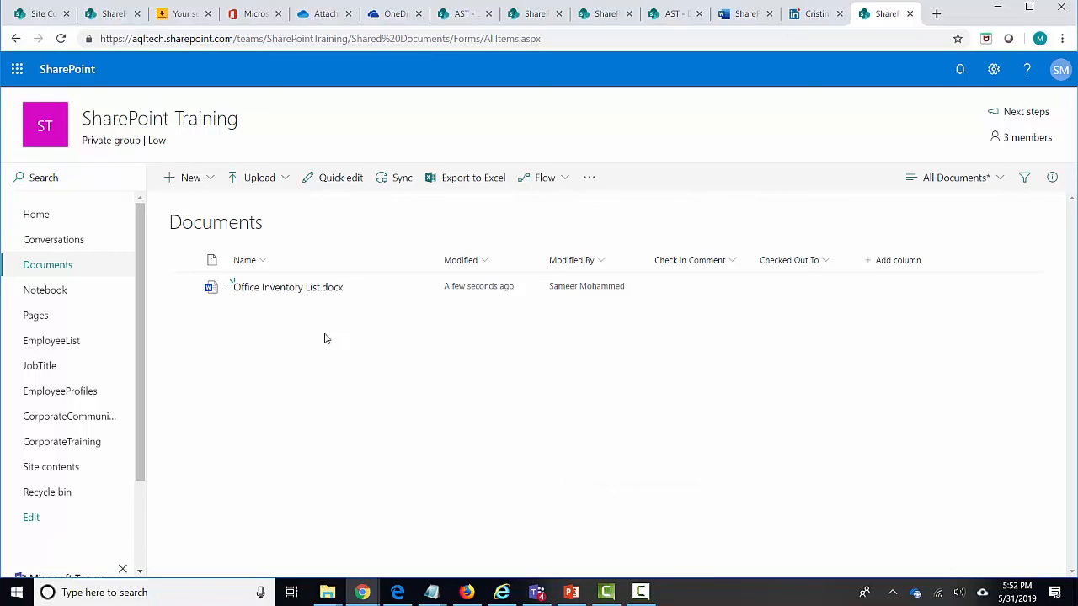
mouse_move(375, 364)
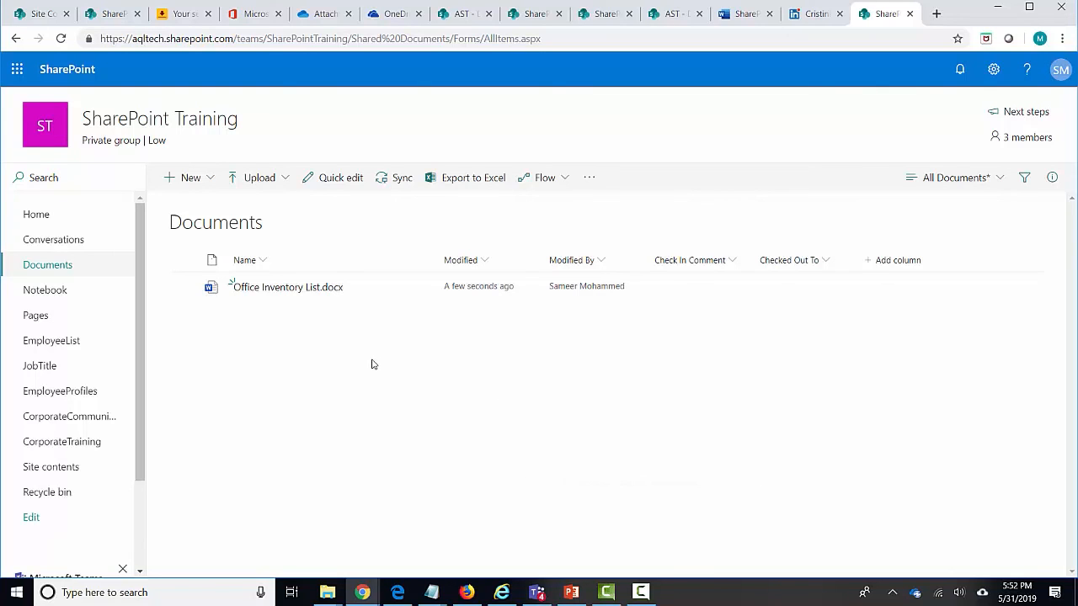